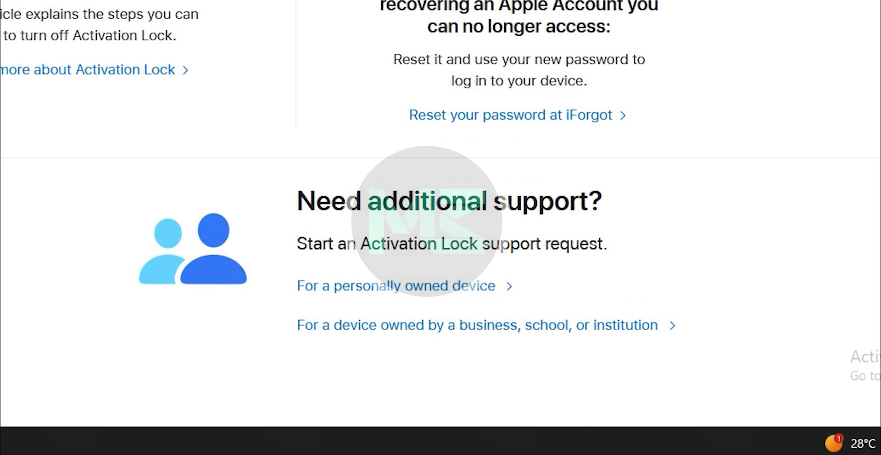
- Choose support for a personally owned device, agree to the terms, and continue to the request form
left_click(395, 286)
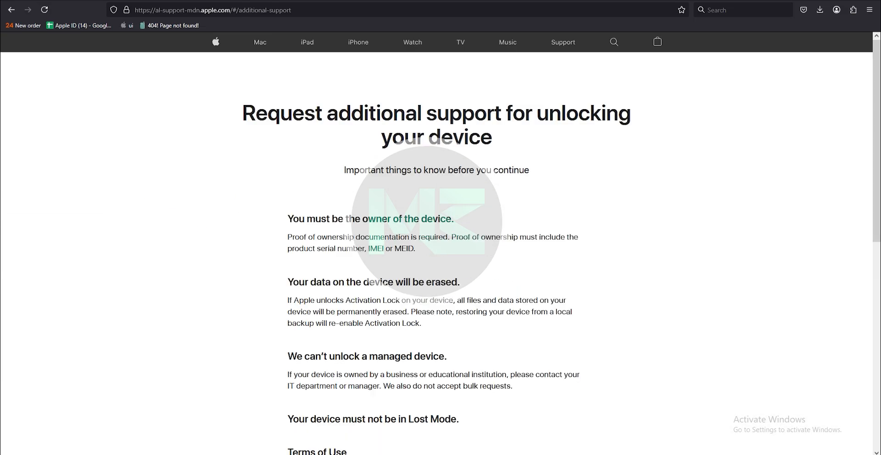
scroll("down", 3)
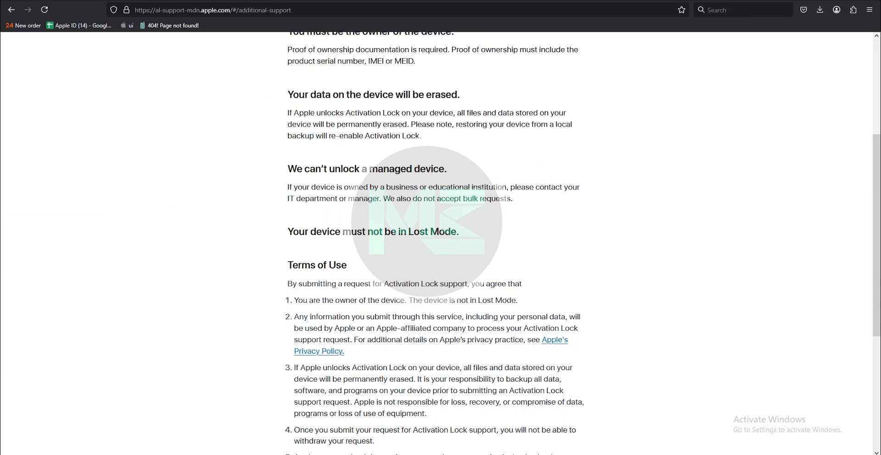
scroll("down", 3)
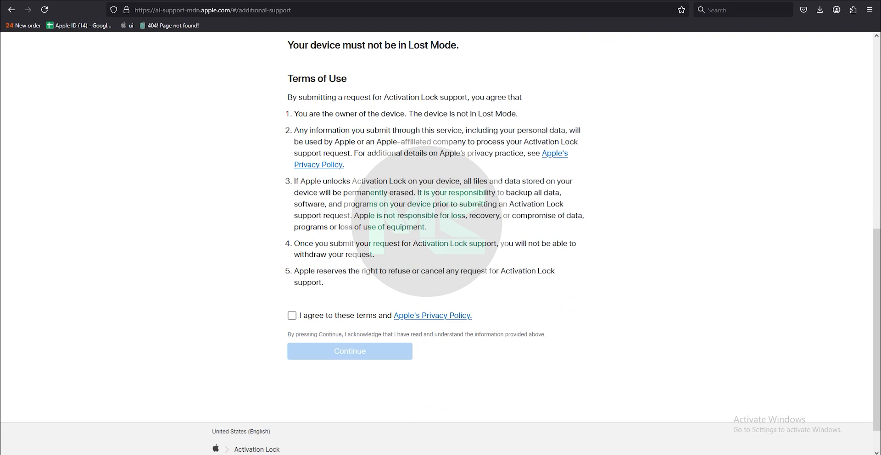
left_click(350, 352)
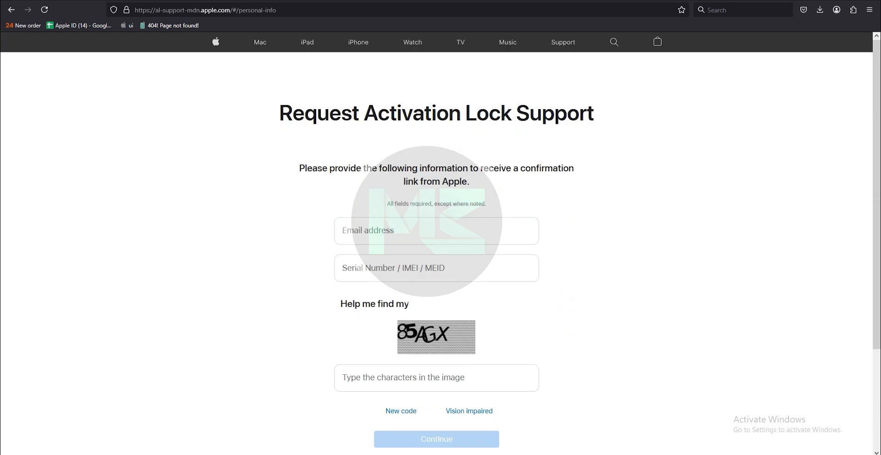
- Enter the email, serial number and captcha, then follow the emailed verification link
left_click(436, 232)
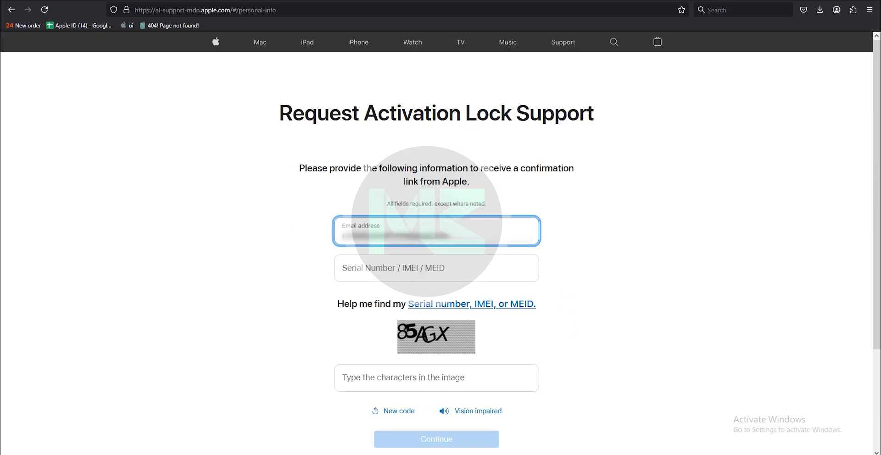
left_click(436, 439)
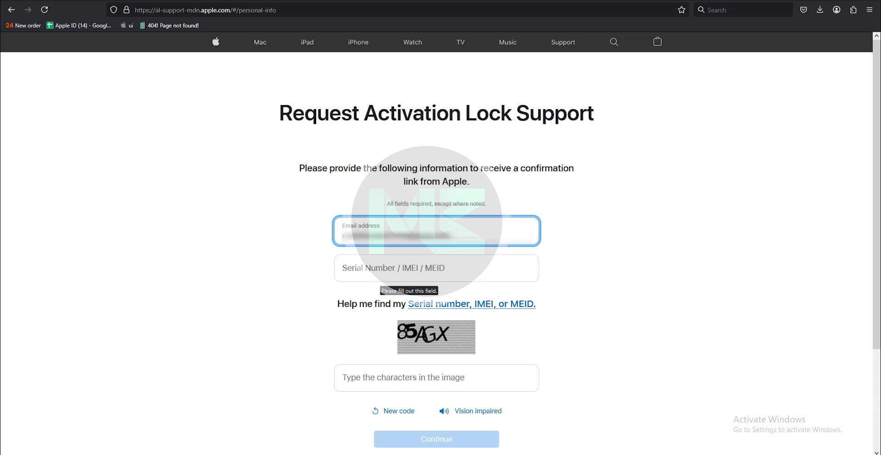
left_click(436, 268)
type("85a")
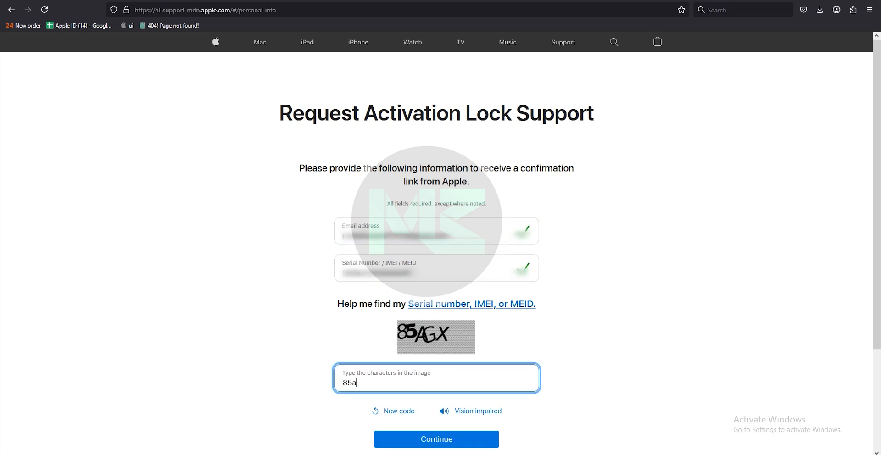
left_click(437, 440)
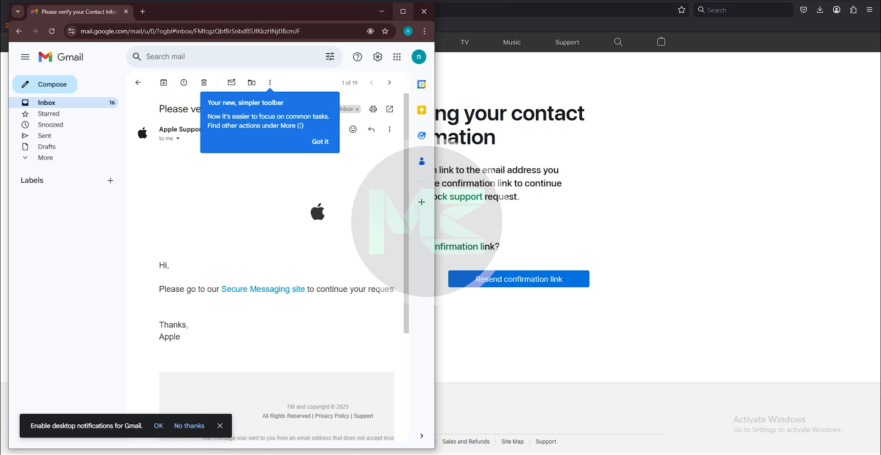
left_click(263, 289)
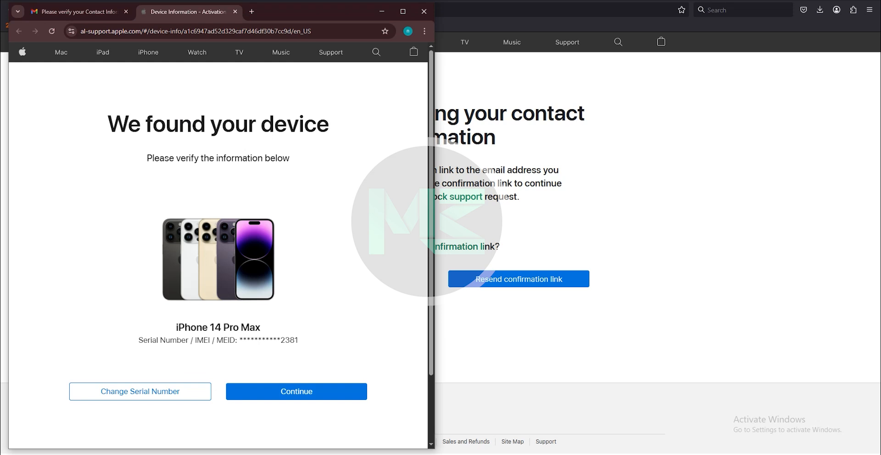
- Confirm the found iPhone 14 Pro Max is the correct device
left_click(296, 391)
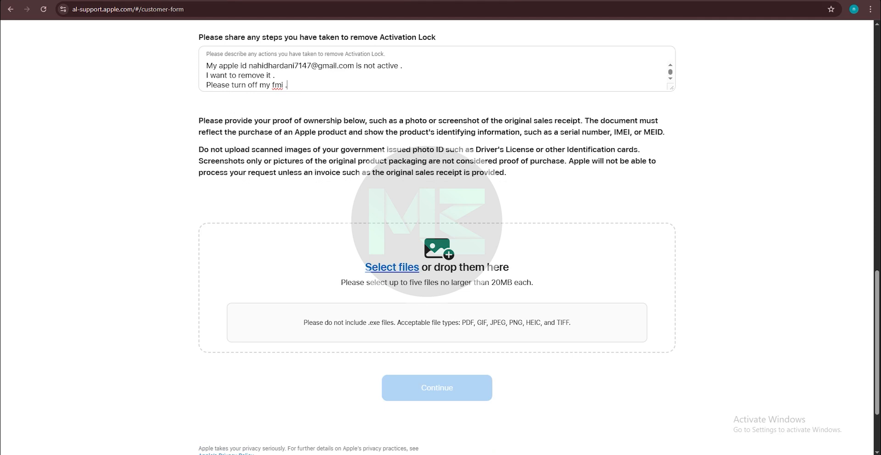
- Upload five proof-of-ownership photos, preview the request, and submit it
left_click(392, 268)
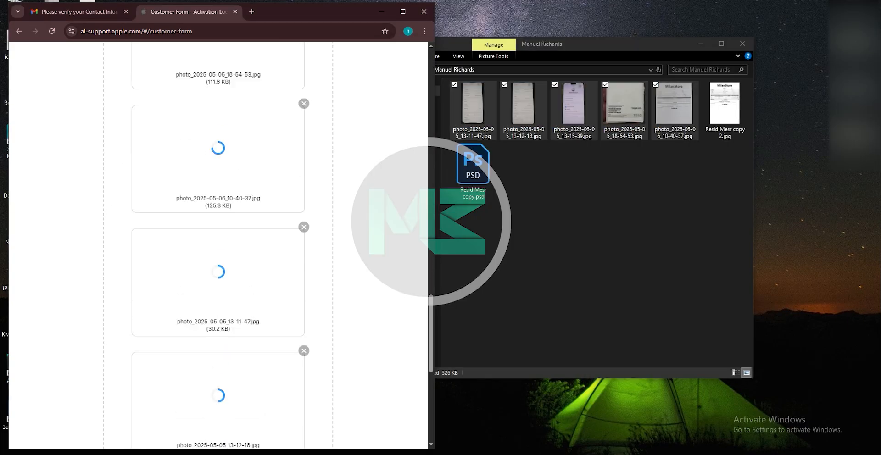
scroll("down", 3)
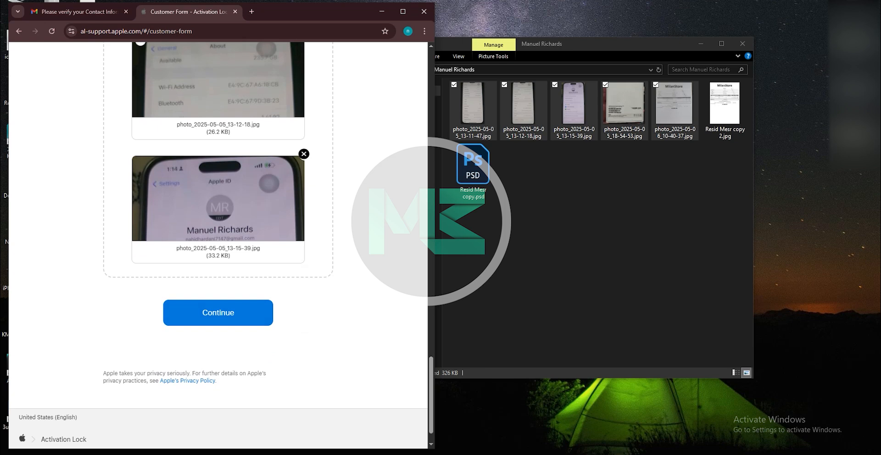
left_click(218, 313)
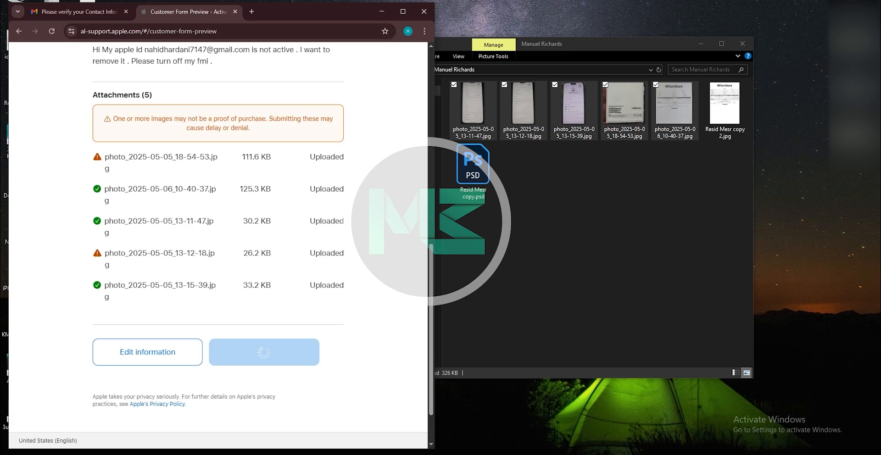
left_click(264, 352)
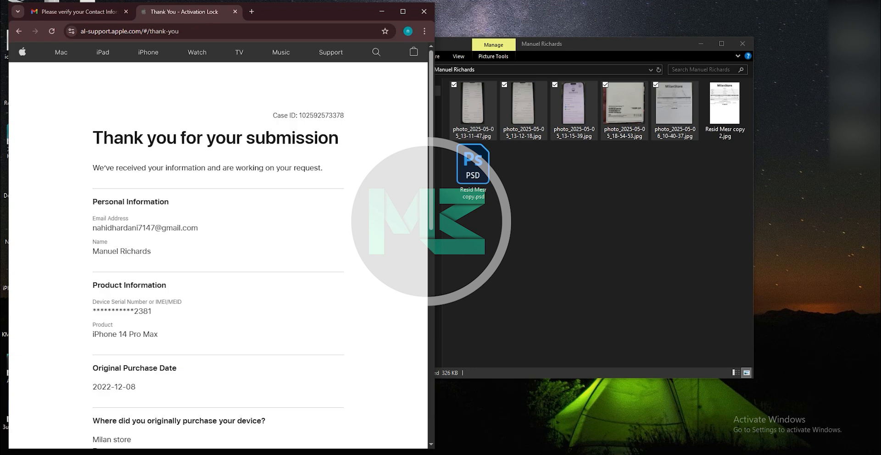
scroll("down", 3)
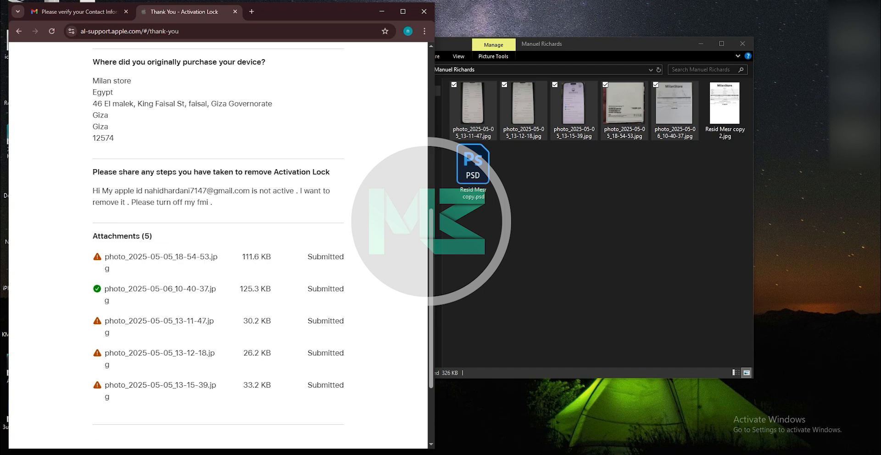
scroll("down", 3)
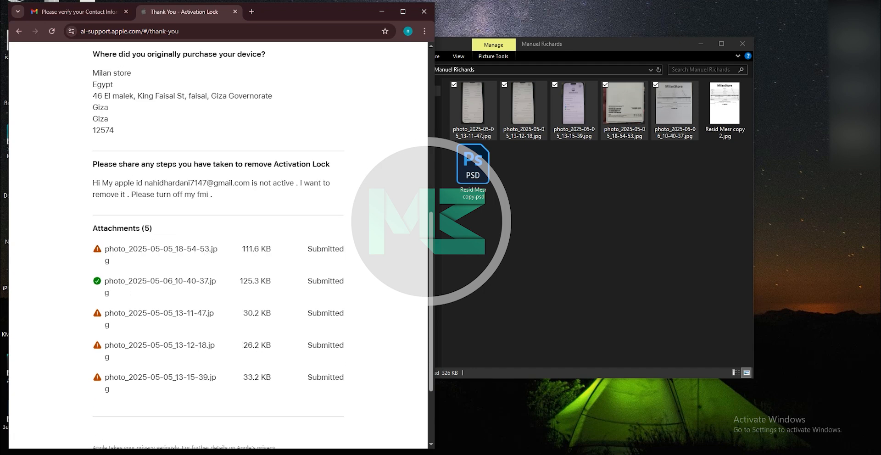
scroll("up", 3)
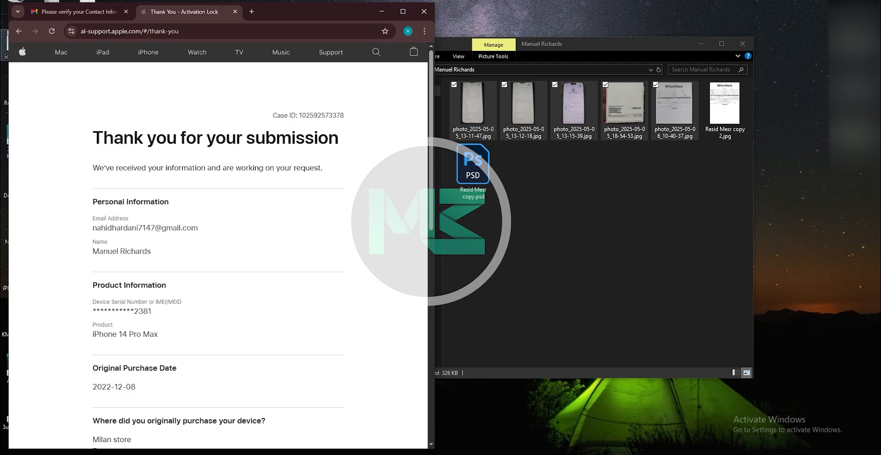
mouse_move(19, 33)
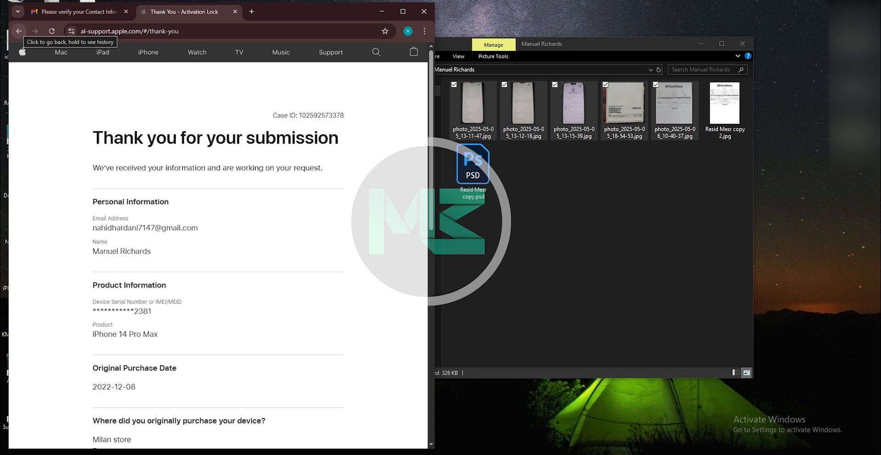